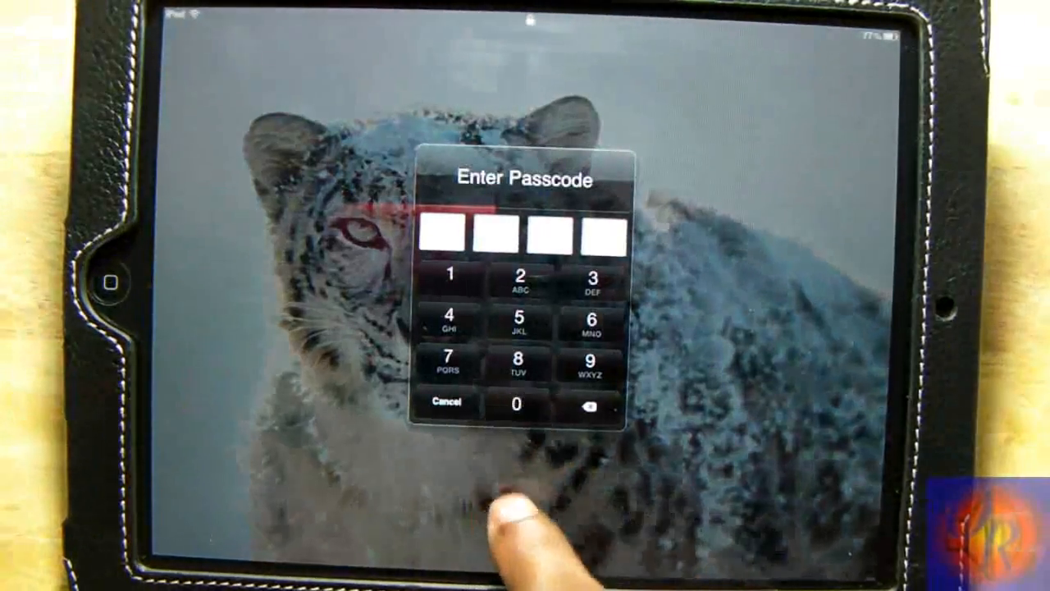
- Enter the four-digit passcode on the lock screen to reach the home screen
left_click(517, 404)
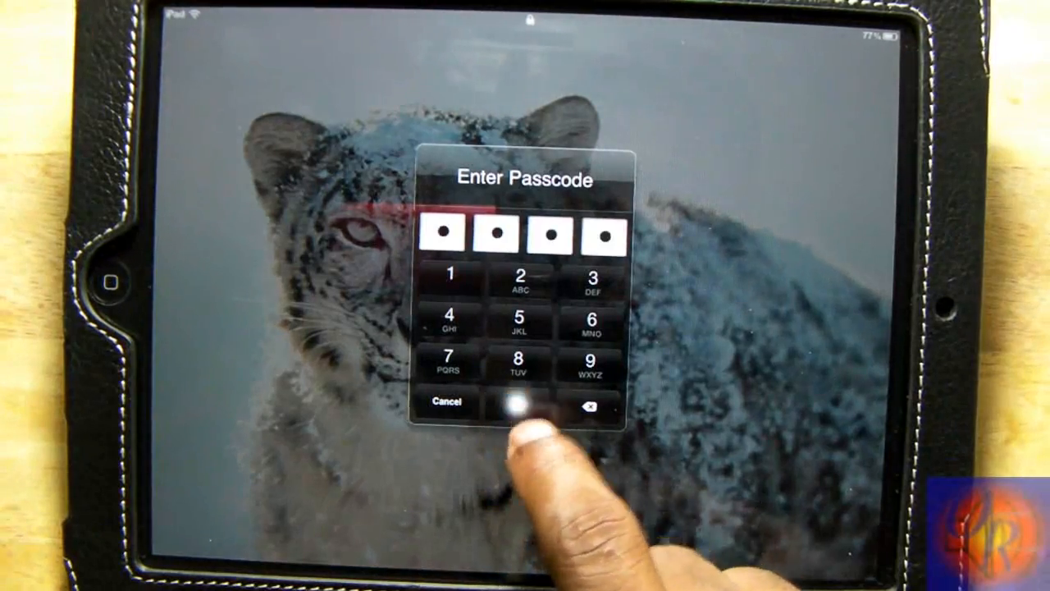
left_click(519, 402)
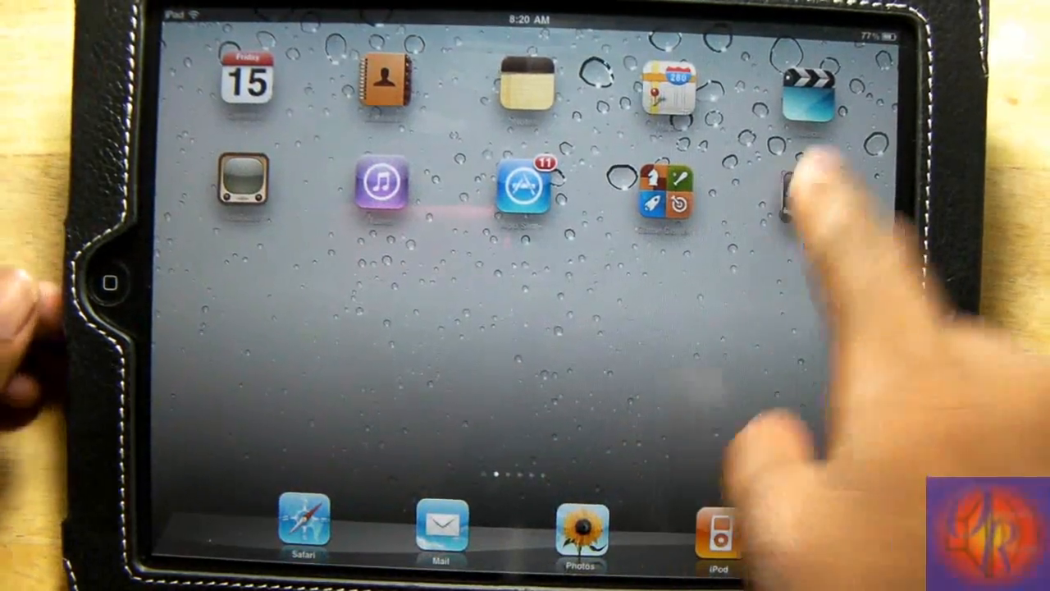
- Open Settings and go to the iUsers extension page listing OReviewer and Doesn't Matter
left_click(792, 189)
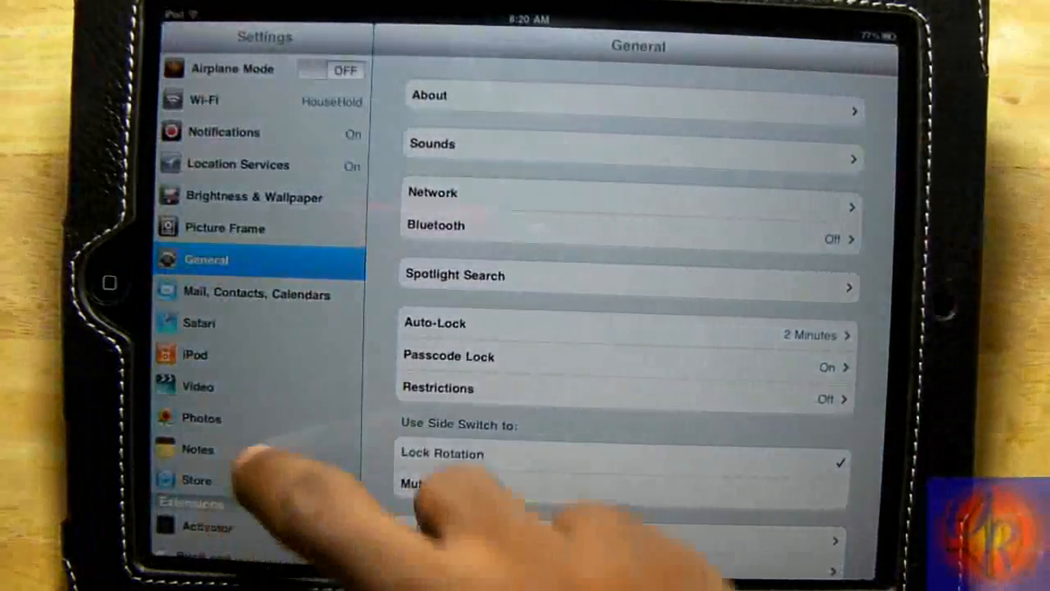
scroll("down", 3)
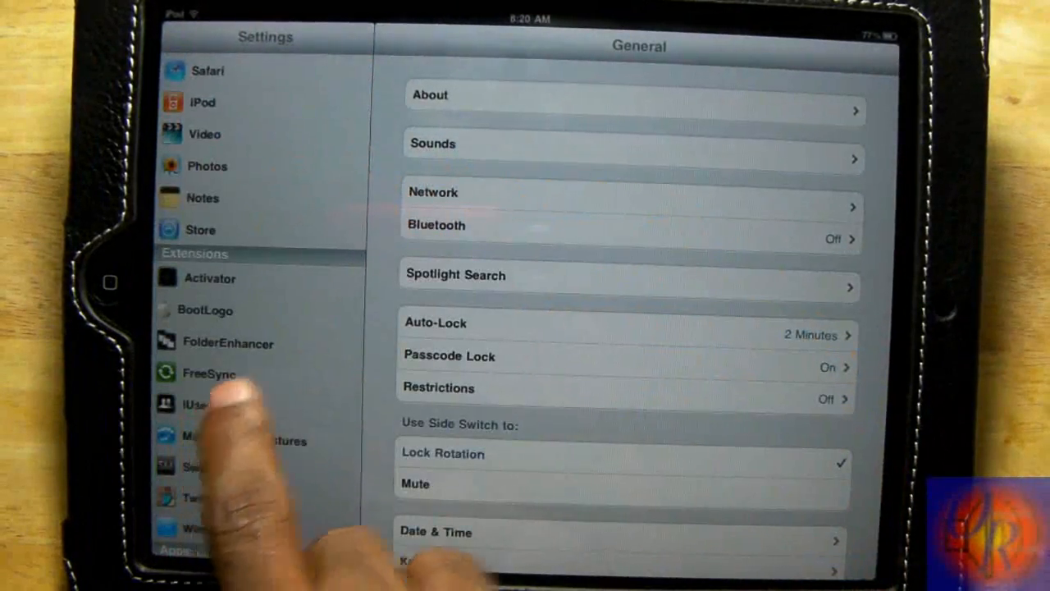
left_click(197, 404)
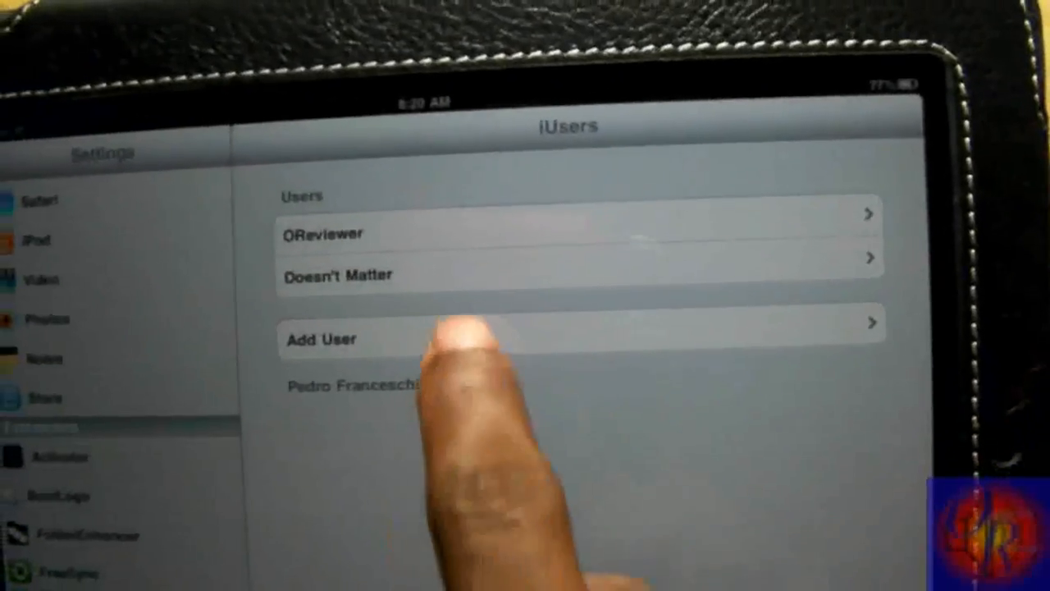
left_click(321, 339)
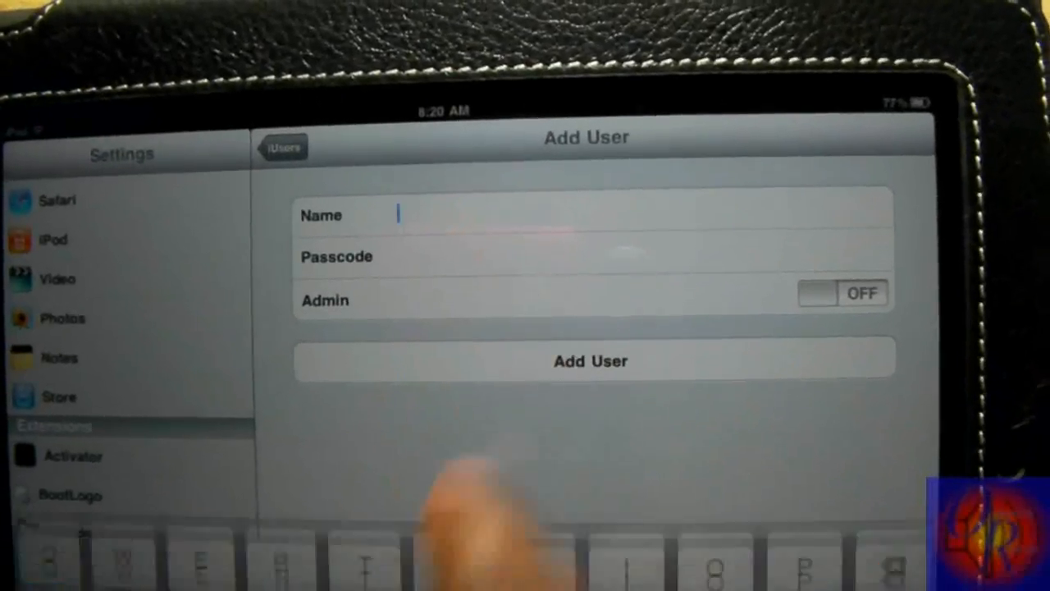
type("gj fyfvyvtyvty")
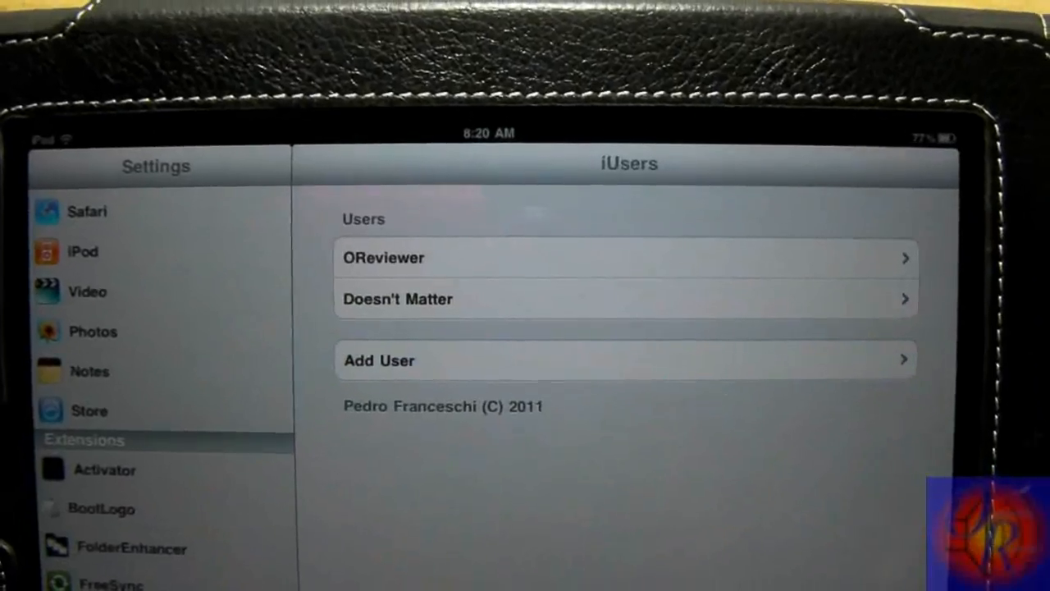
left_click(625, 360)
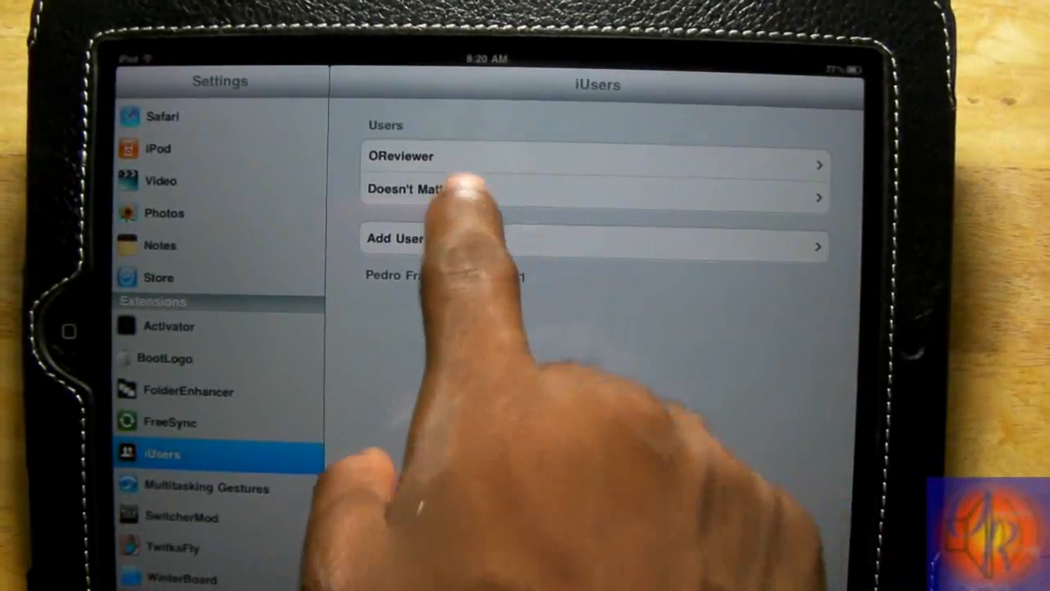
- Open Doesn't Matter's Edit User page, checking Passcode and Admin are off
left_click(460, 189)
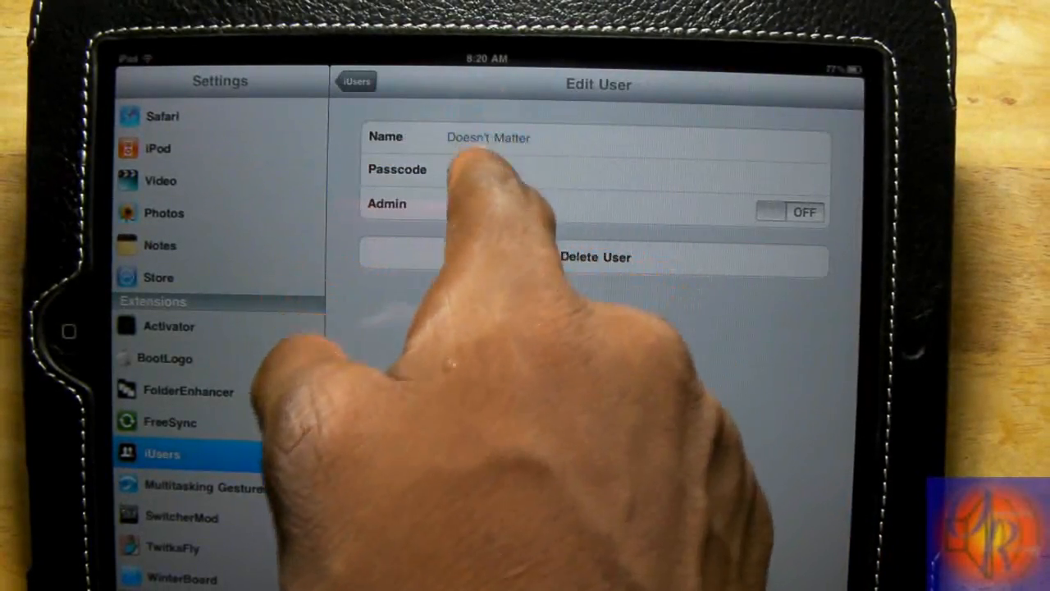
left_click(356, 80)
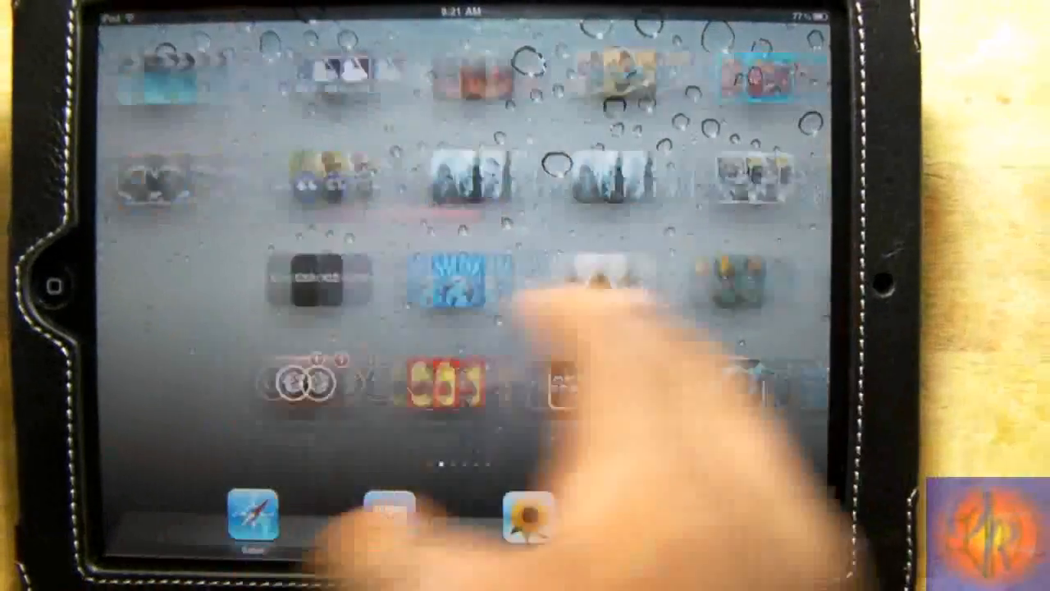
- Return from Doesn't Matter's edit page to the iUsers user list
scroll("left", 3)
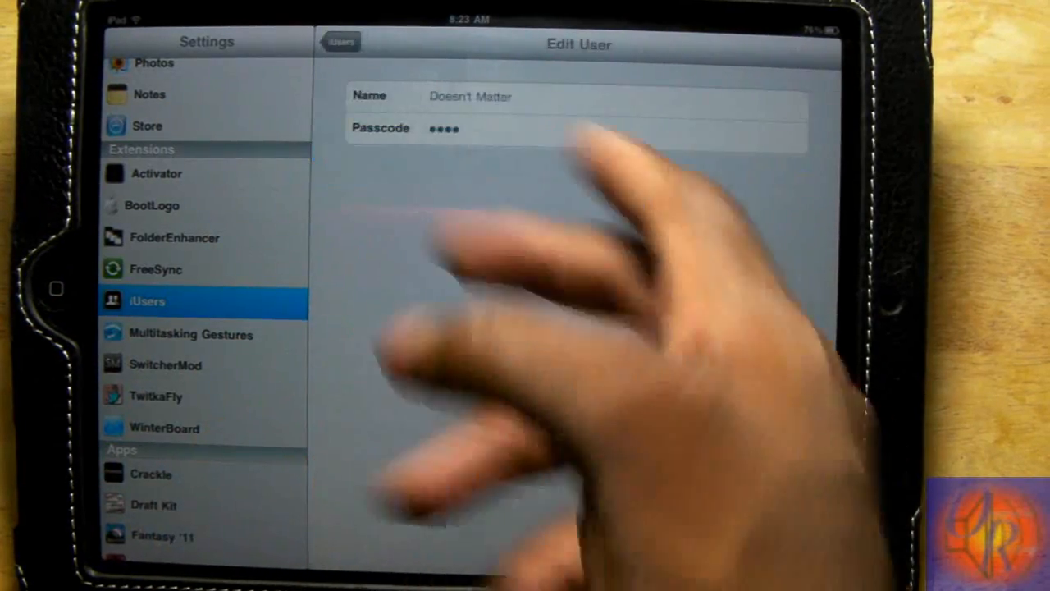
left_click(340, 41)
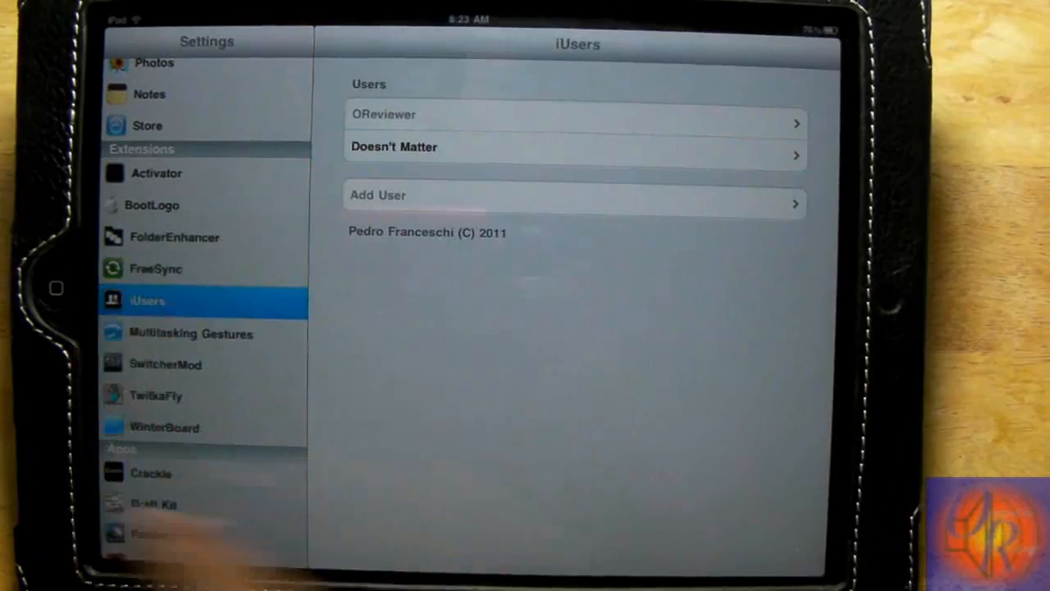